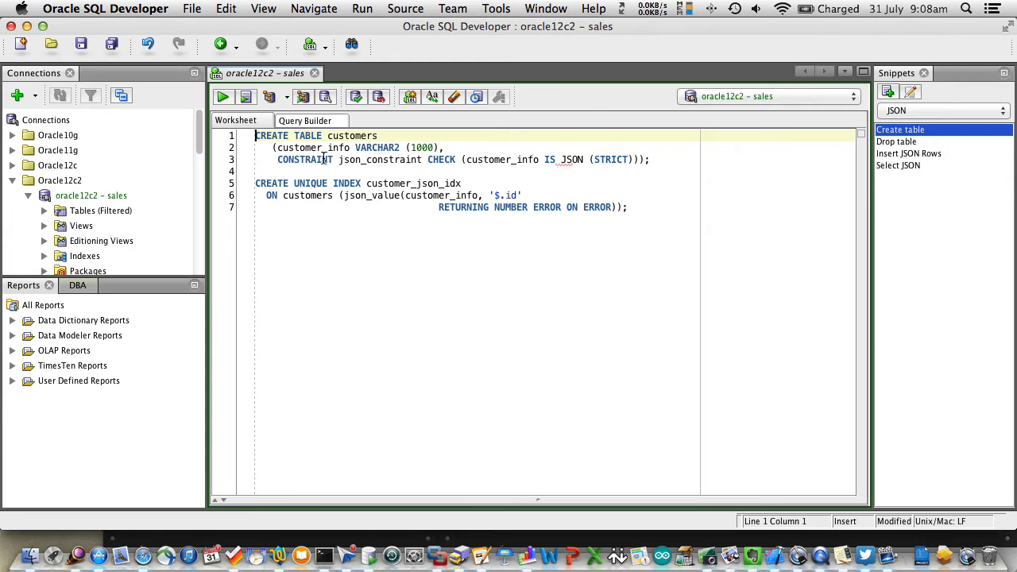
- Run the CREATE TABLE statement for CUSTOMERS with its strict JSON check constraint
drag(339, 159, 628, 159)
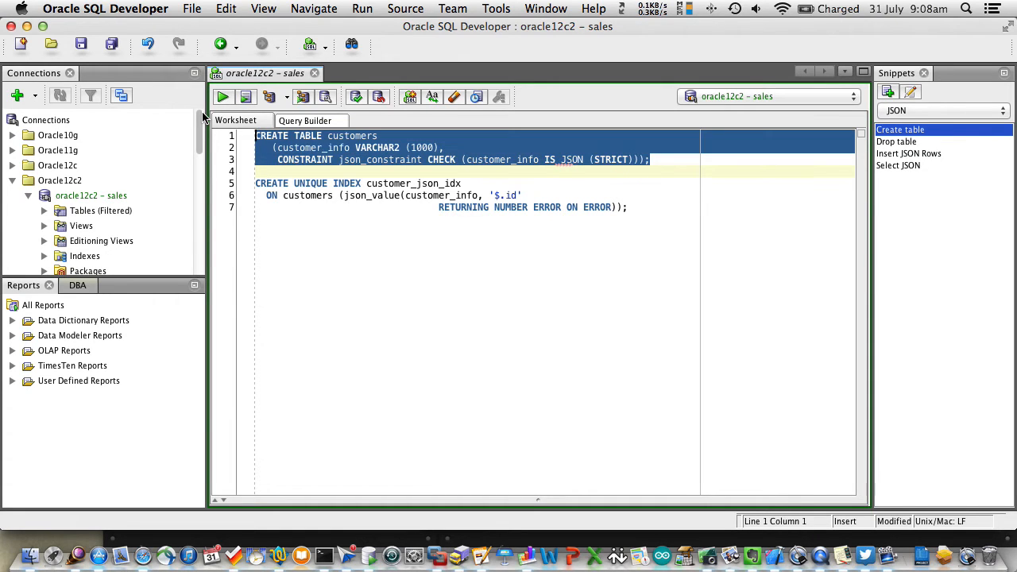
click(223, 97)
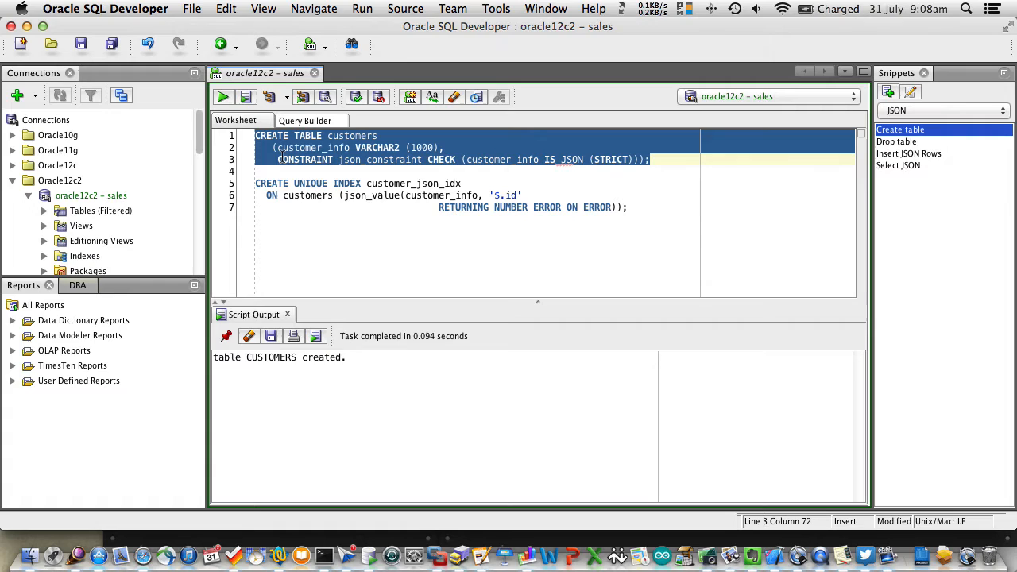
click(299, 184)
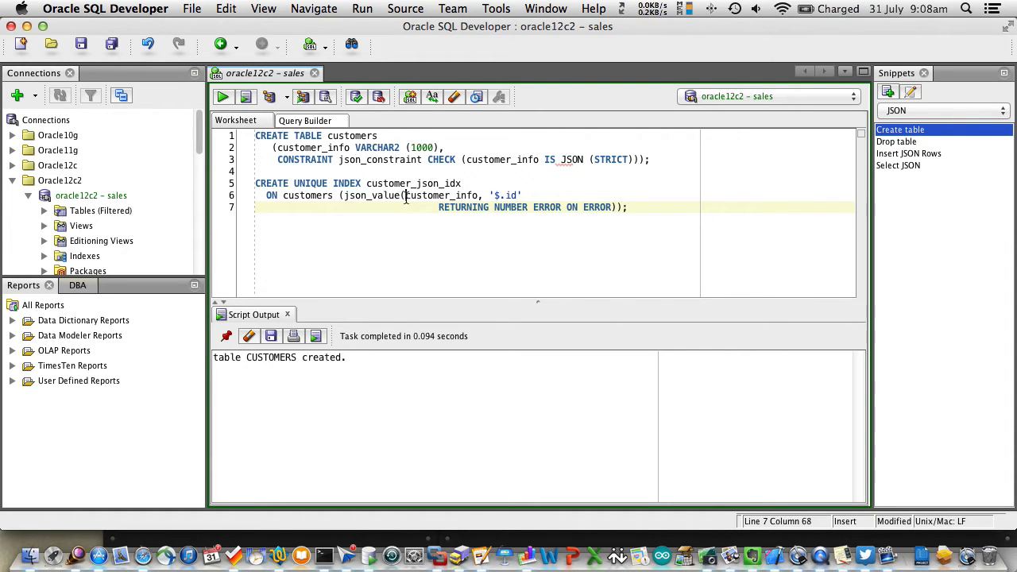
- Run the CREATE UNIQUE INDEX statement to build CUSTOMER_JSON_IDX on the document id
drag(405, 195, 522, 196)
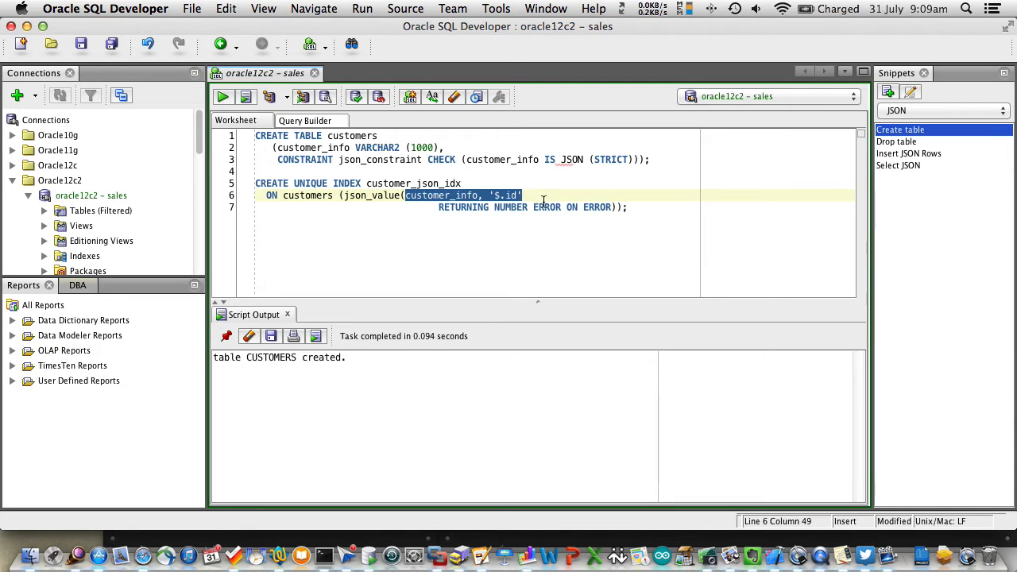
click(543, 206)
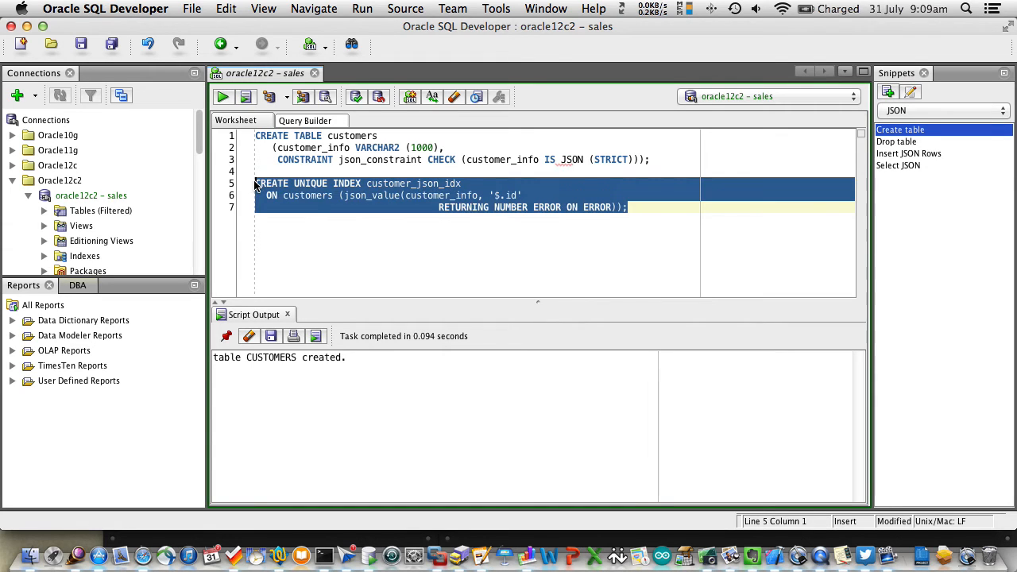
click(246, 96)
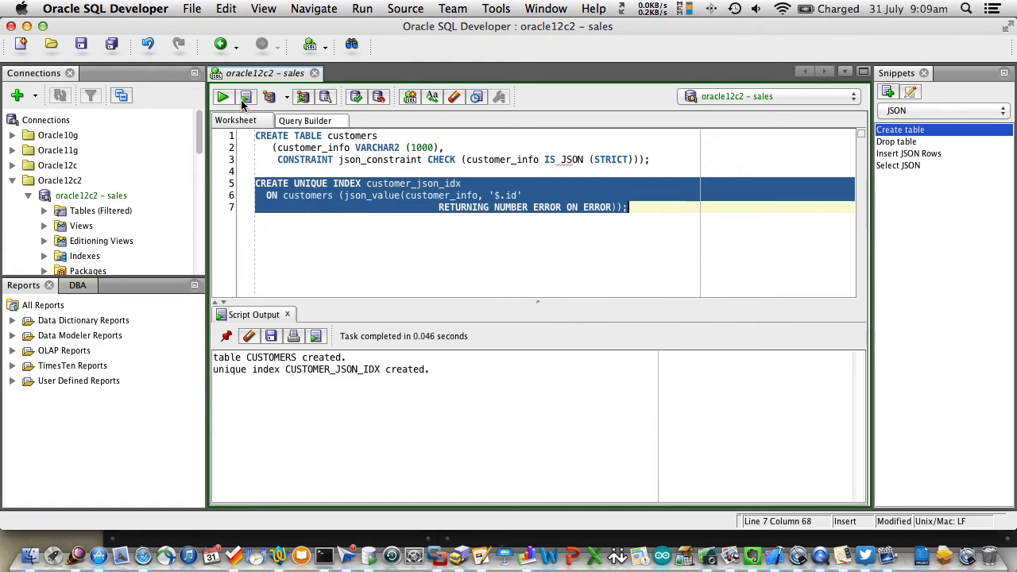
click(304, 159)
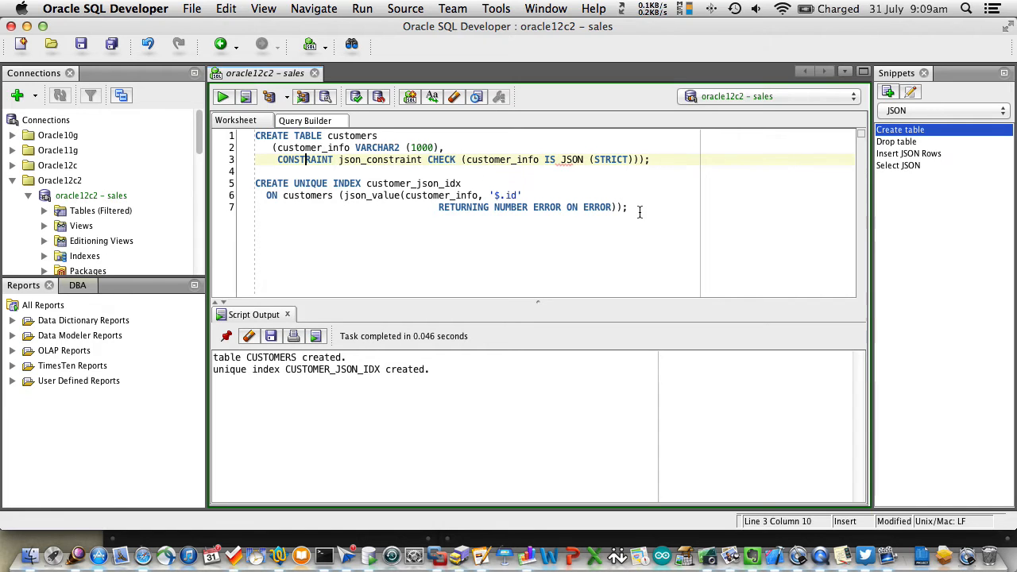
- Replace the worksheet with the 'Insert JSON Rows' script and run it to add five customers
key(cmd+a)
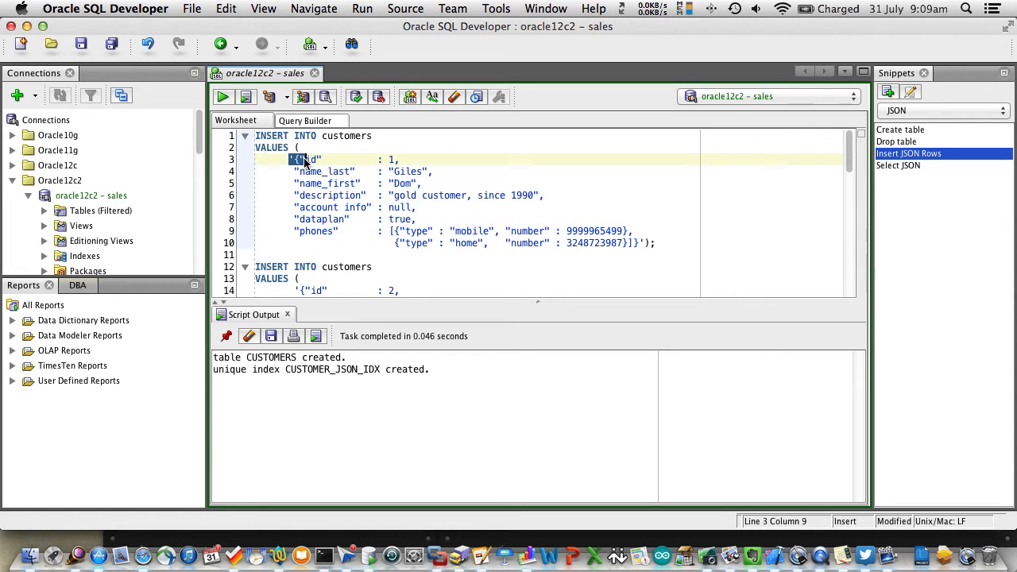
drag(293, 159, 643, 243)
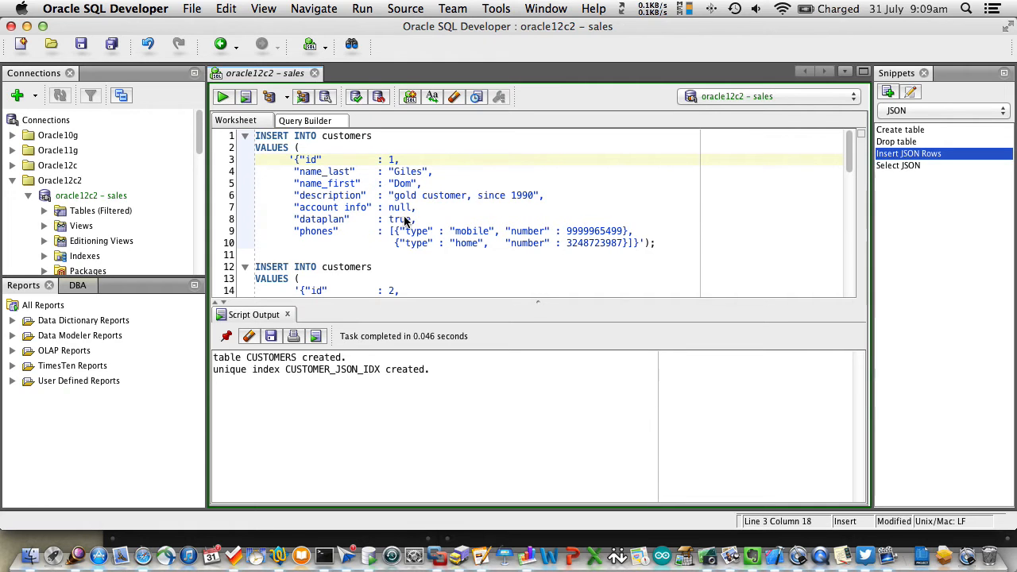
scroll(down, 3)
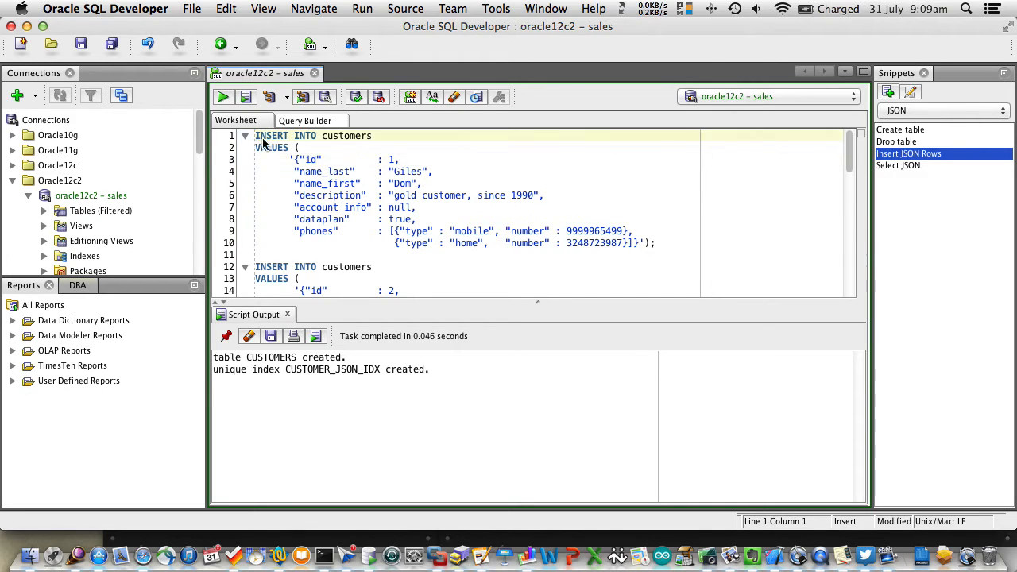
click(246, 96)
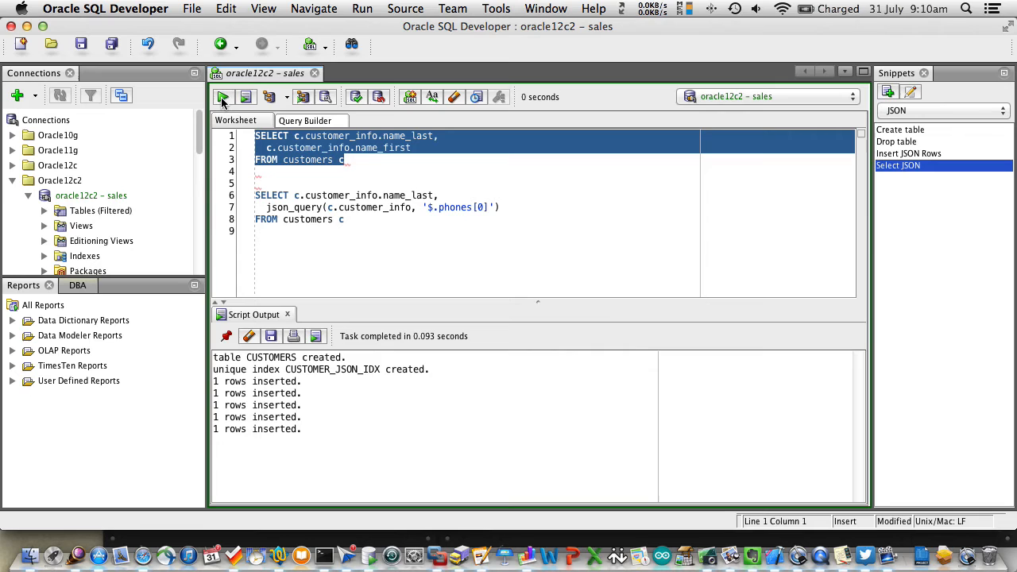
mouse_move(223, 97)
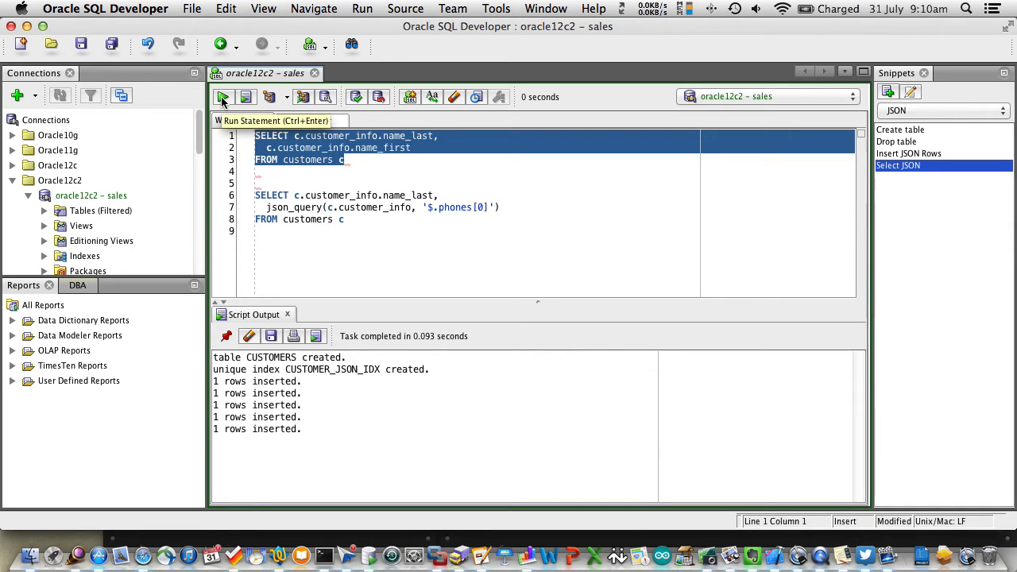
- Run the dot-notation names query, then the json_query first-phone query
click(223, 96)
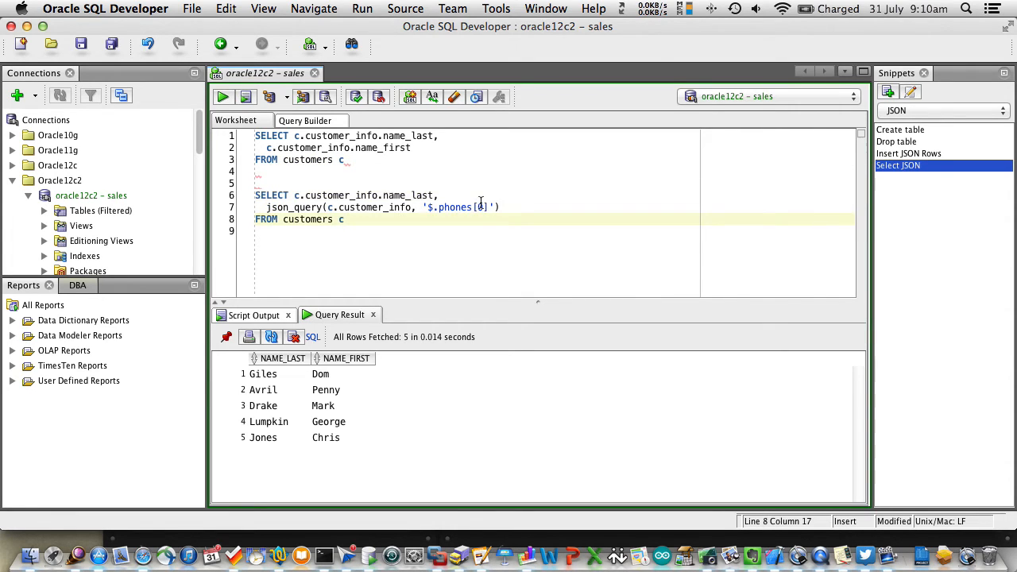
mouse_move(421, 209)
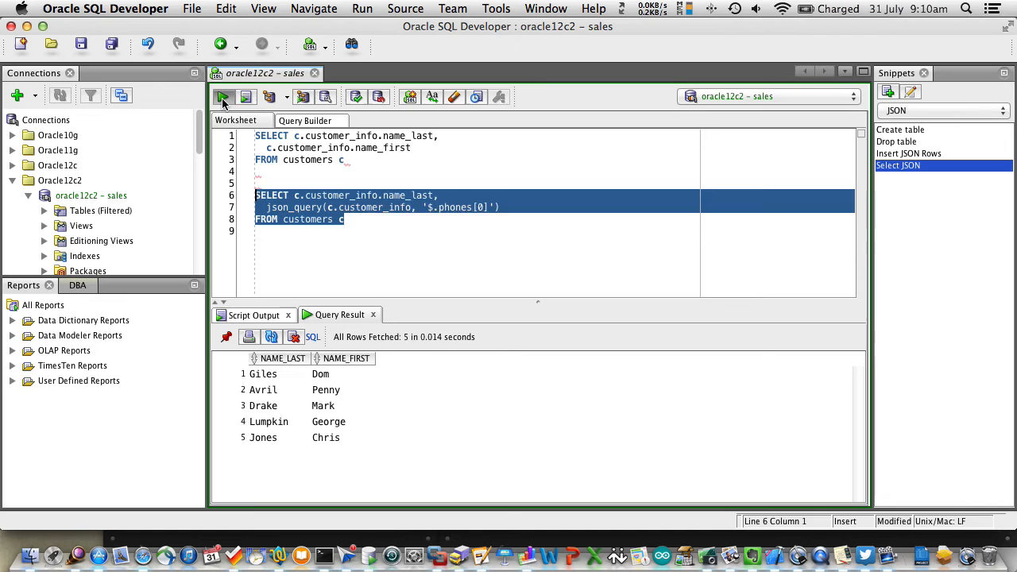
click(223, 97)
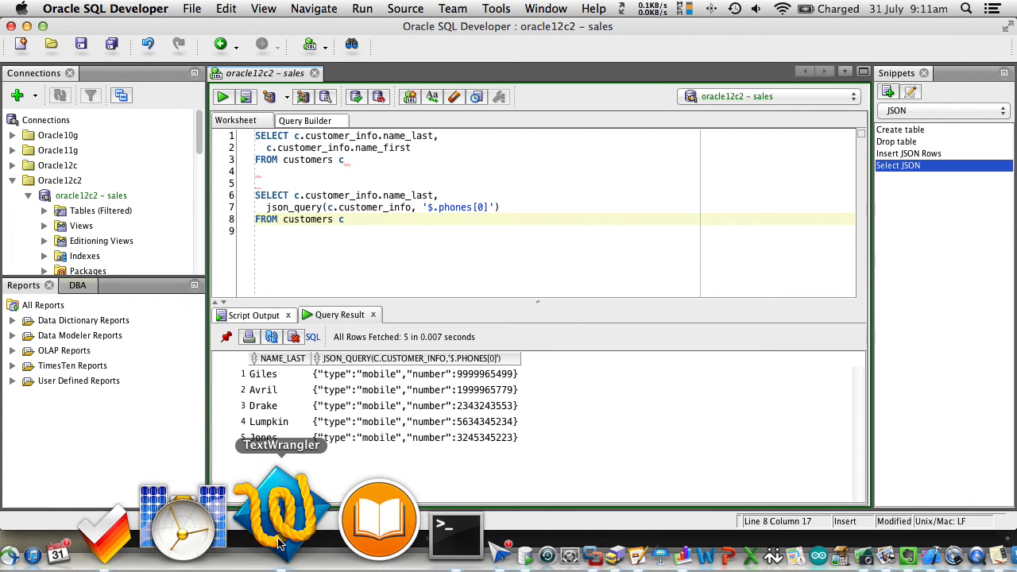
- Show customer_service.py with its getcustomers and getcustomer routes in TextWrangler, then bring up Terminal
click(280, 521)
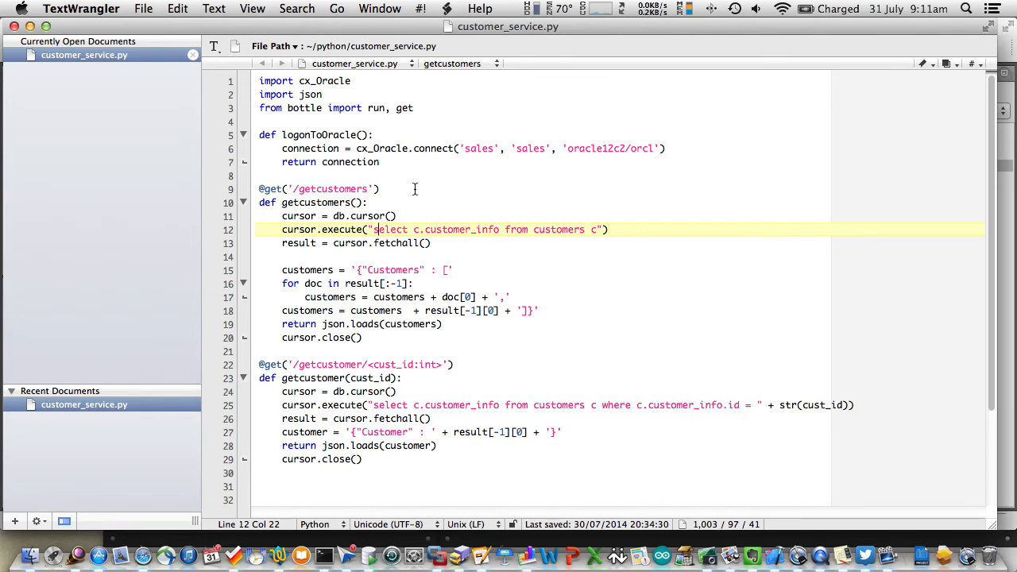
mouse_move(305, 149)
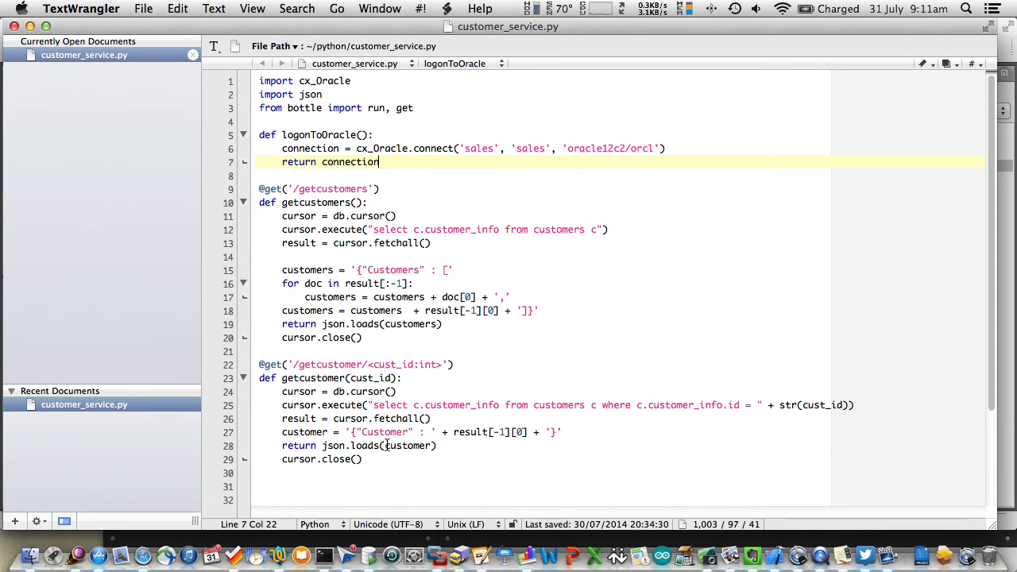
click(295, 513)
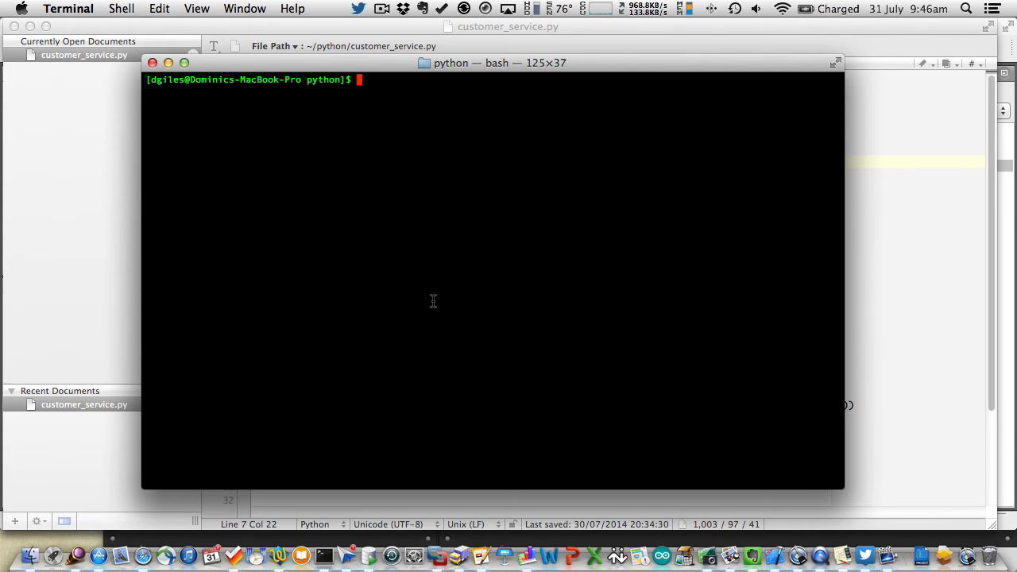
- List the python folder and launch customer_service.py as a Bottle server on port 8080
text(ls)
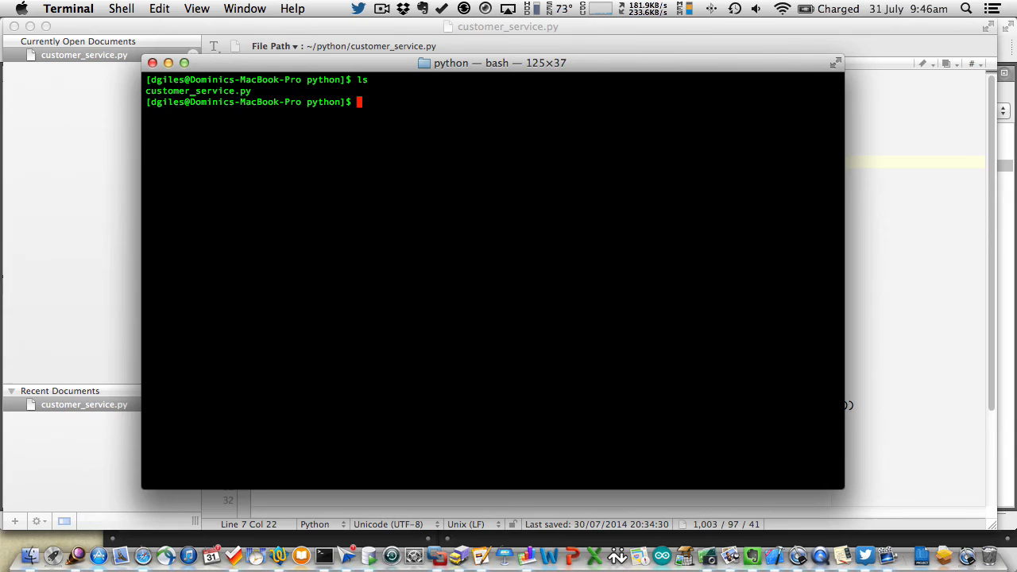
text(pytho)
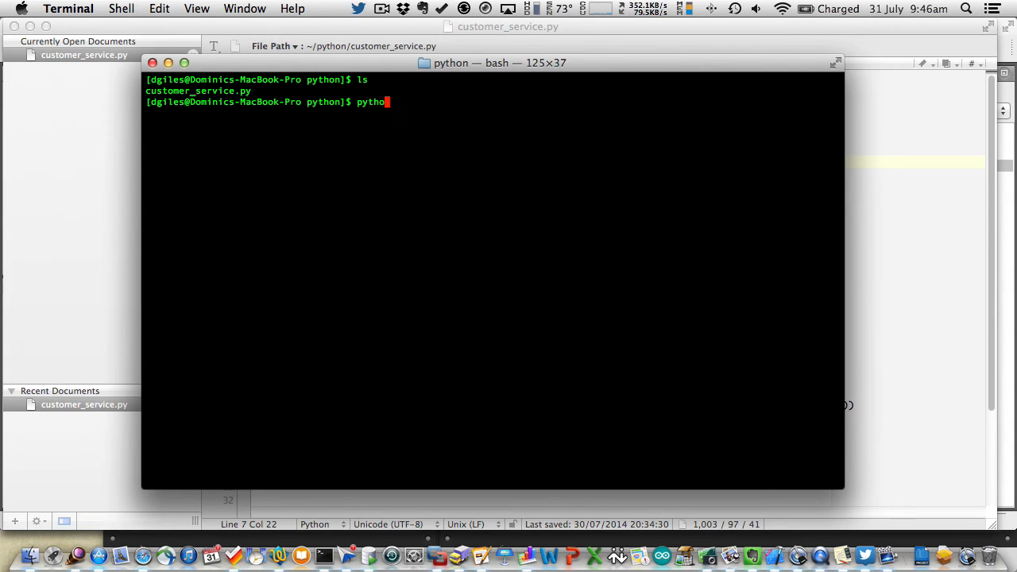
text(customer_service.py)
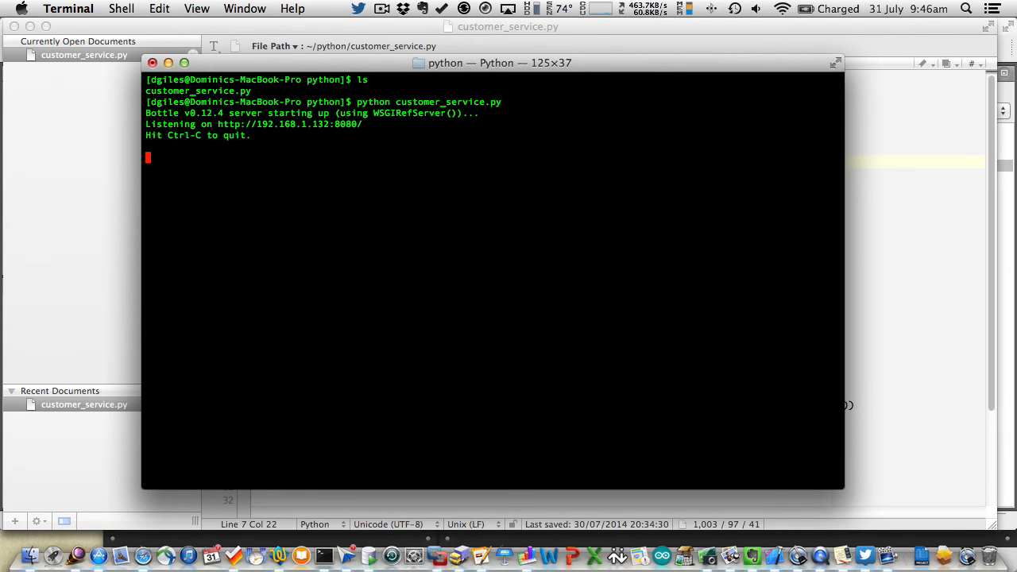
mouse_move(247, 482)
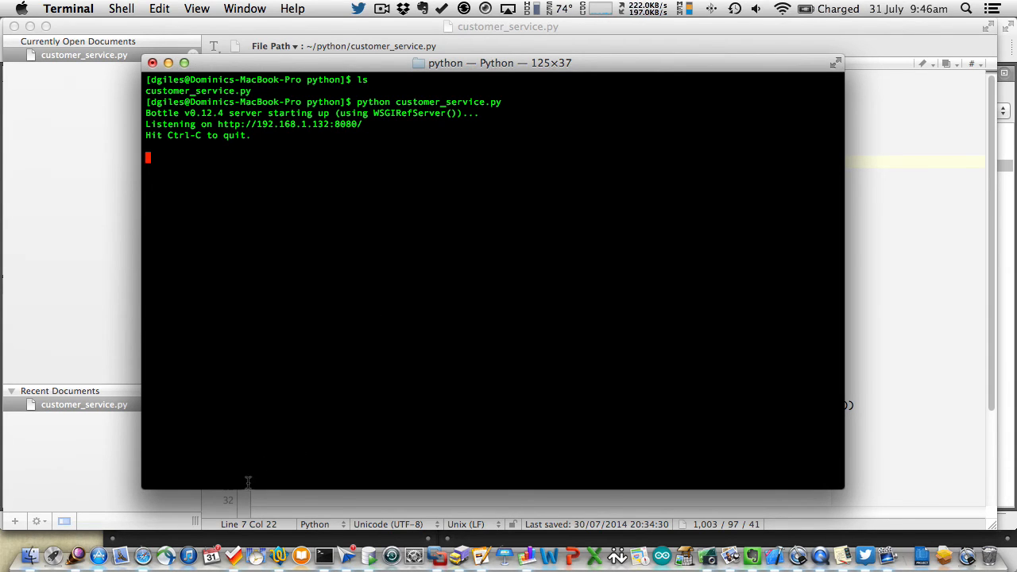
mouse_move(141, 516)
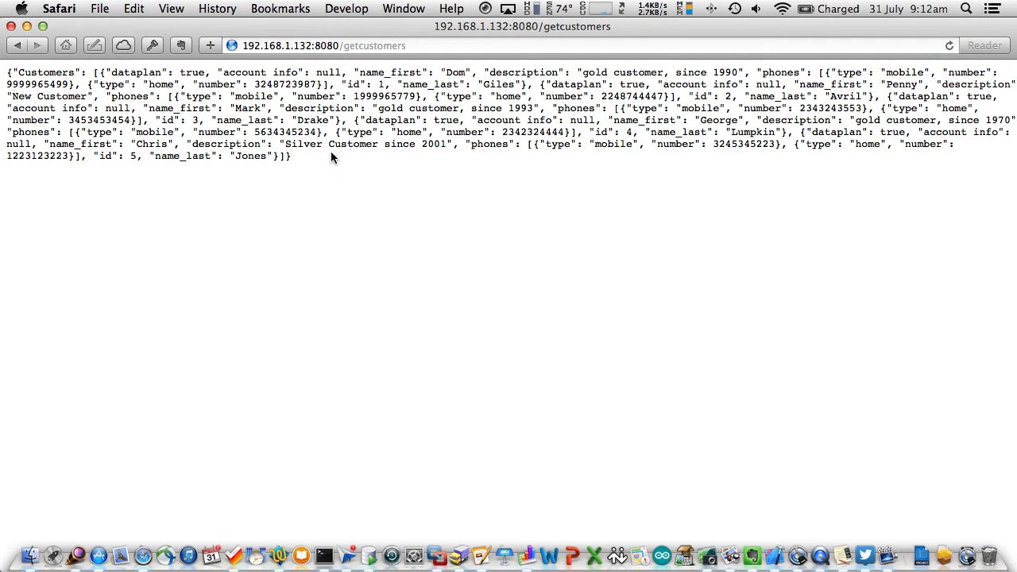
drag(12, 96, 291, 156)
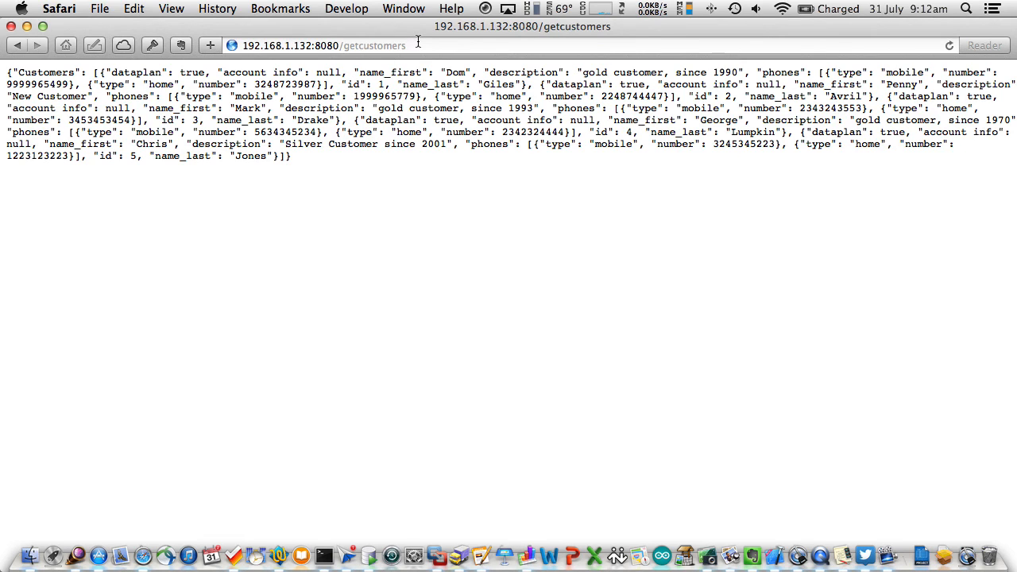
click(417, 46)
text(/)
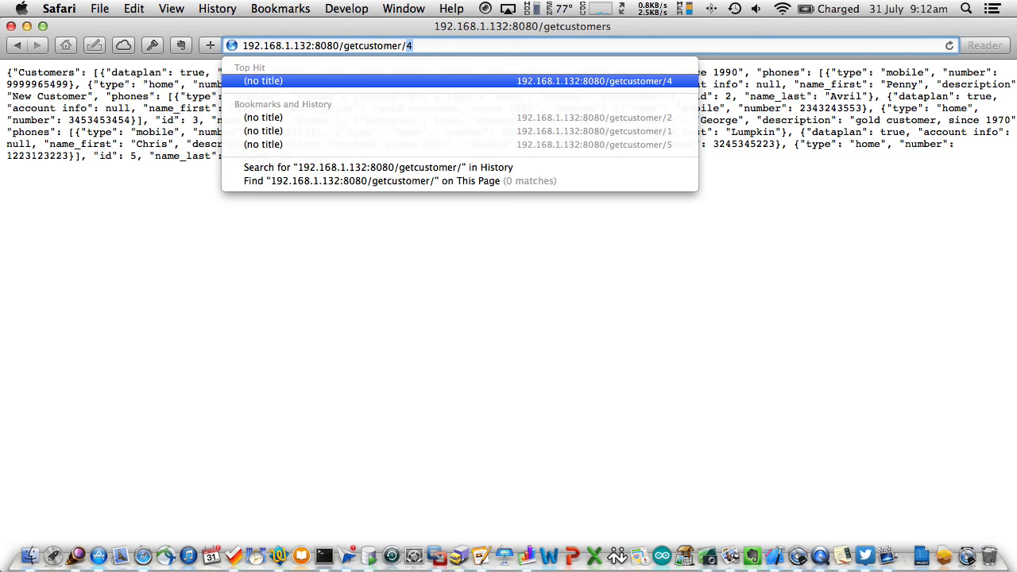
text(2)
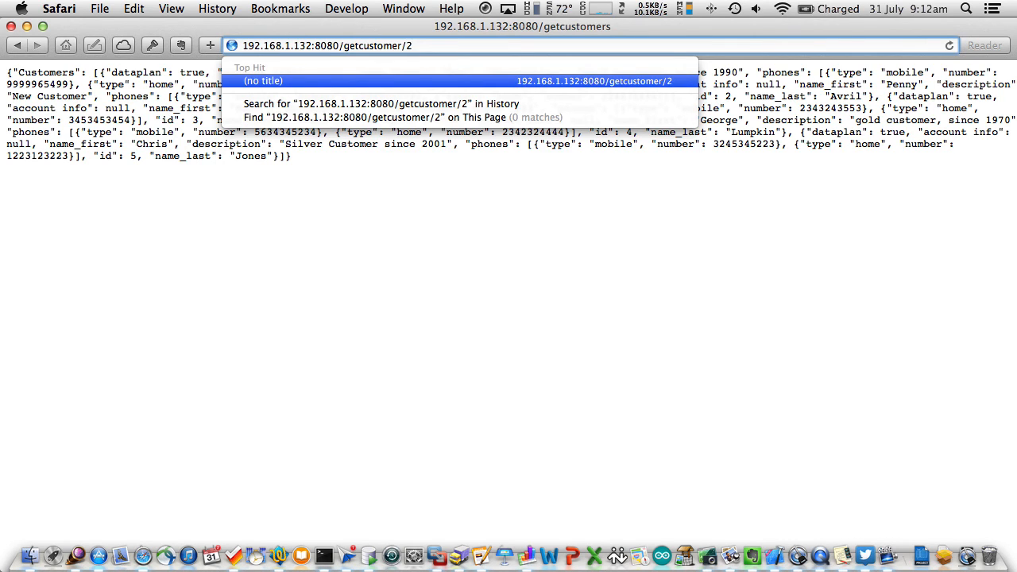
key(Return)
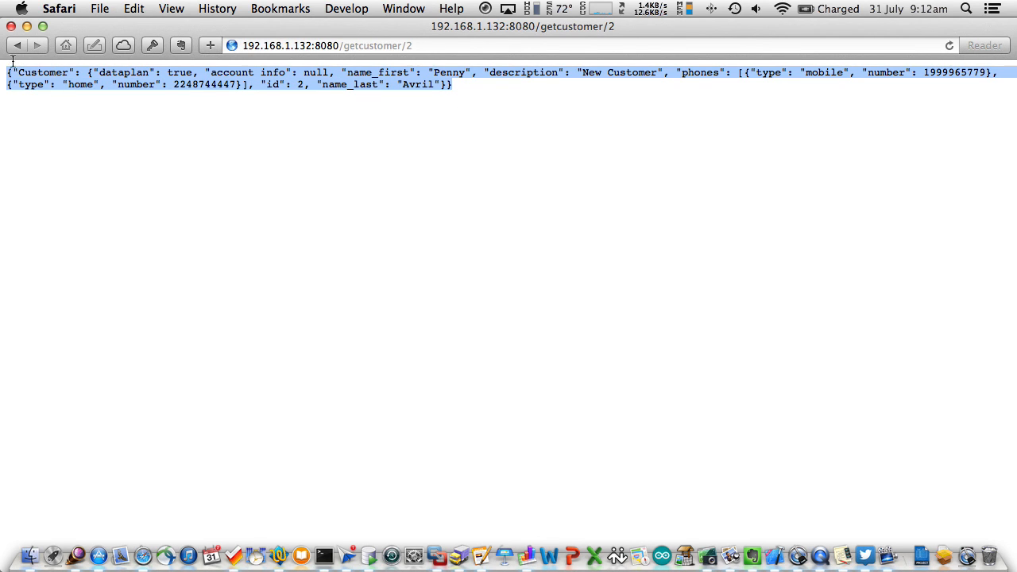
mouse_move(199, 102)
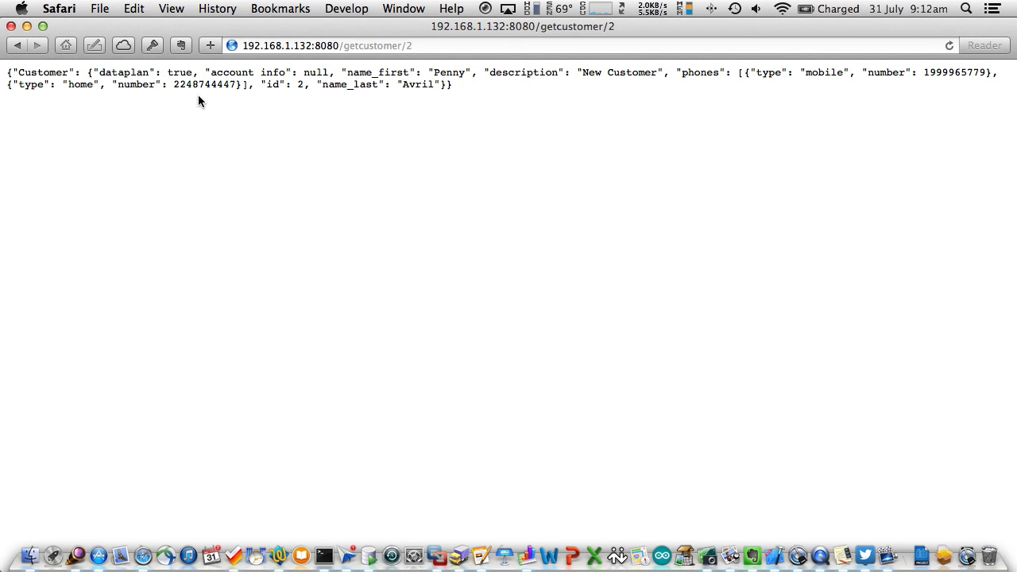
mouse_move(435, 213)
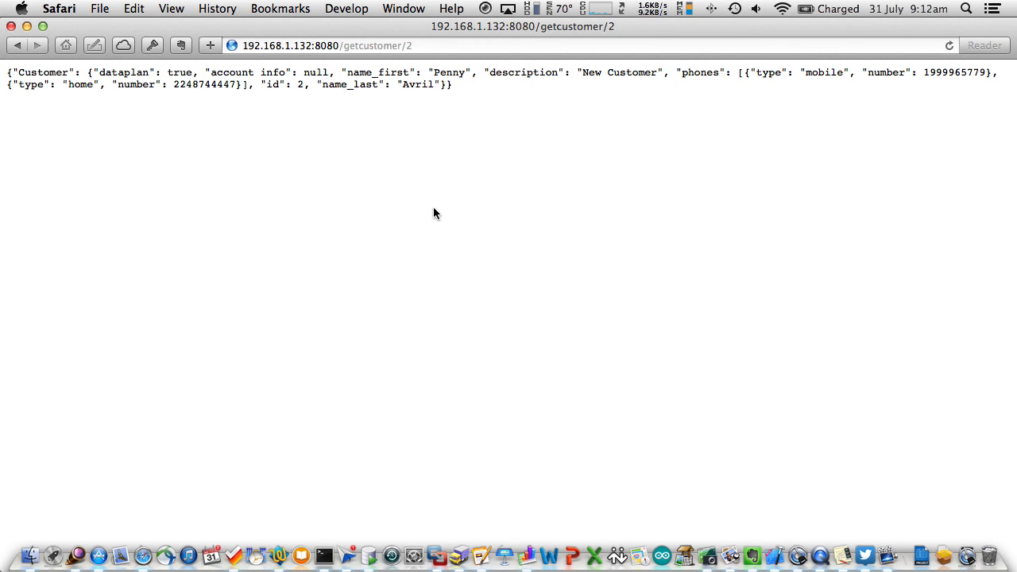